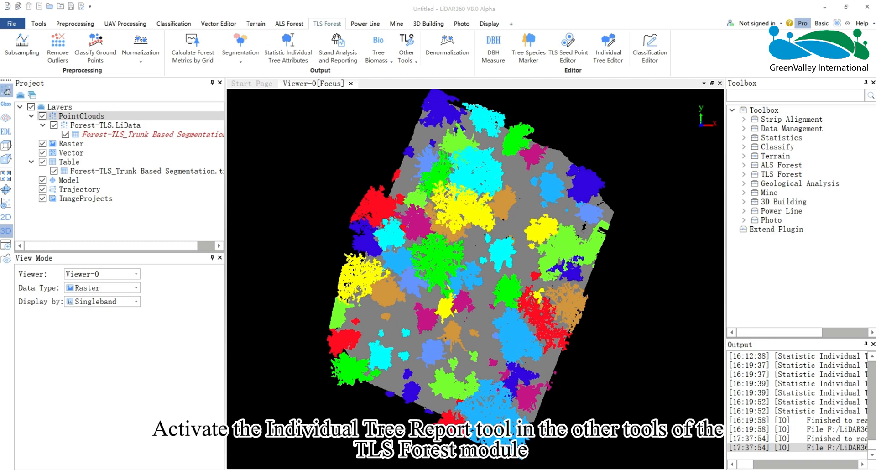
mouse_move(449, 279)
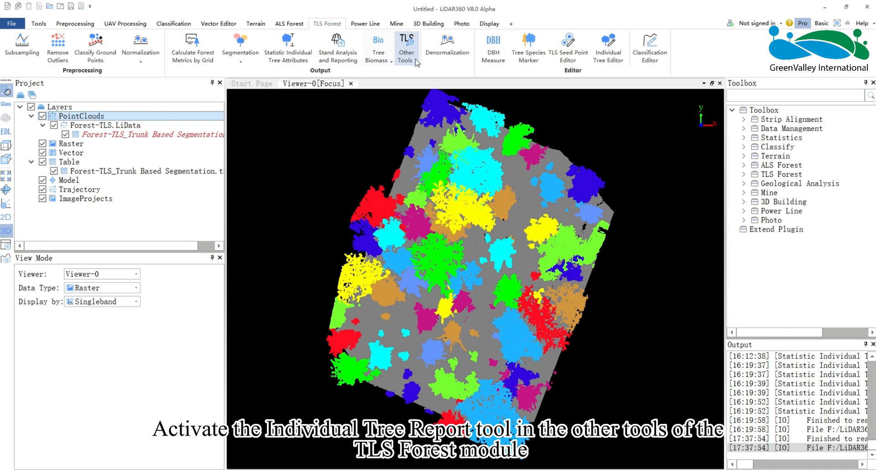
Step: Launch the Individual Tree Report tool from TLS Forest > Other Tools
click(407, 47)
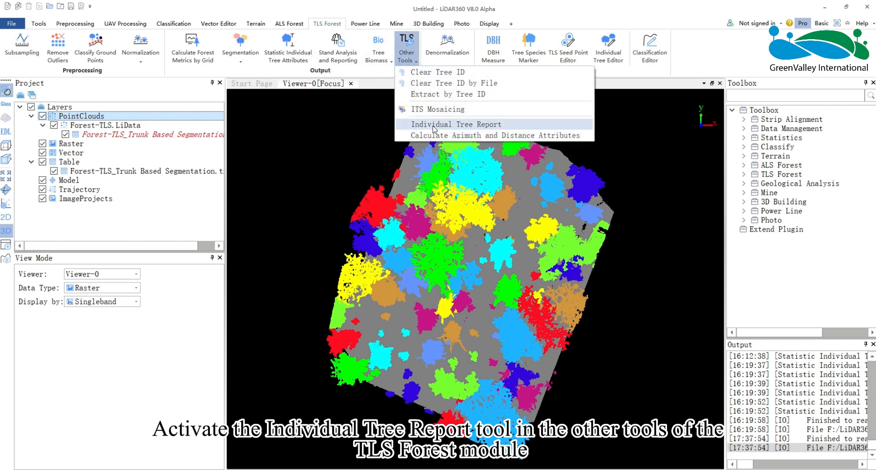
click(455, 124)
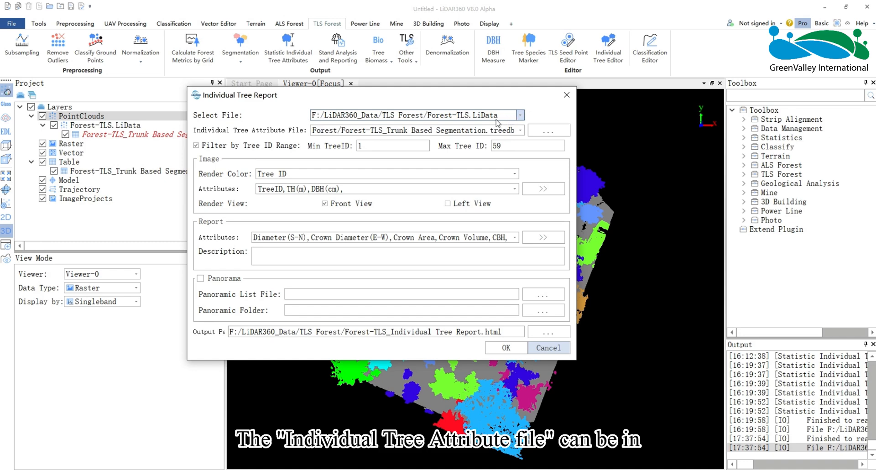
Step: Use Forest-TLS.LiData with the trunk-based .treedb attributes and cap Max Tree ID at 25
click(522, 130)
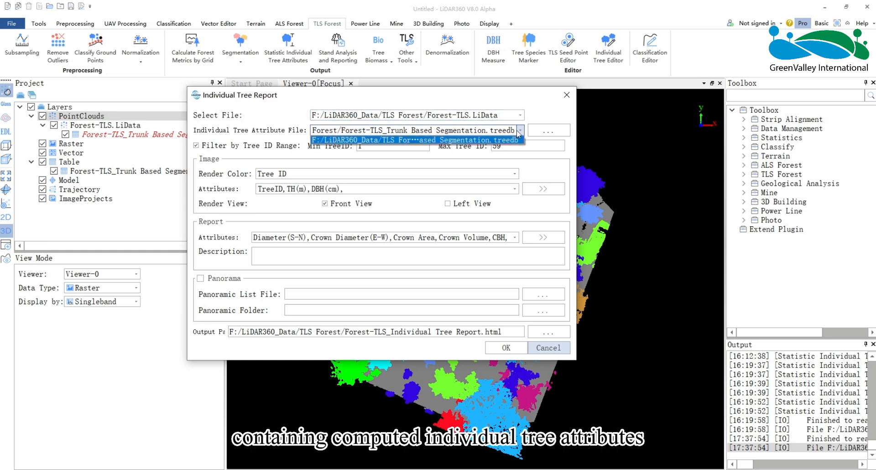
click(416, 129)
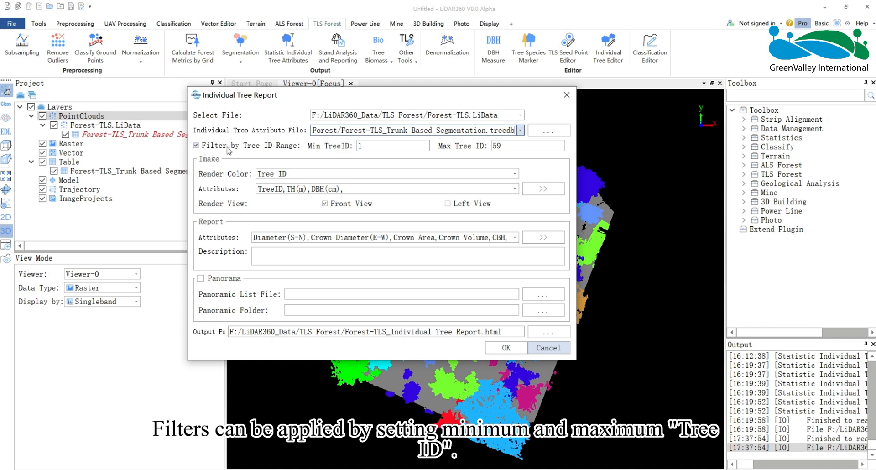
click(527, 145)
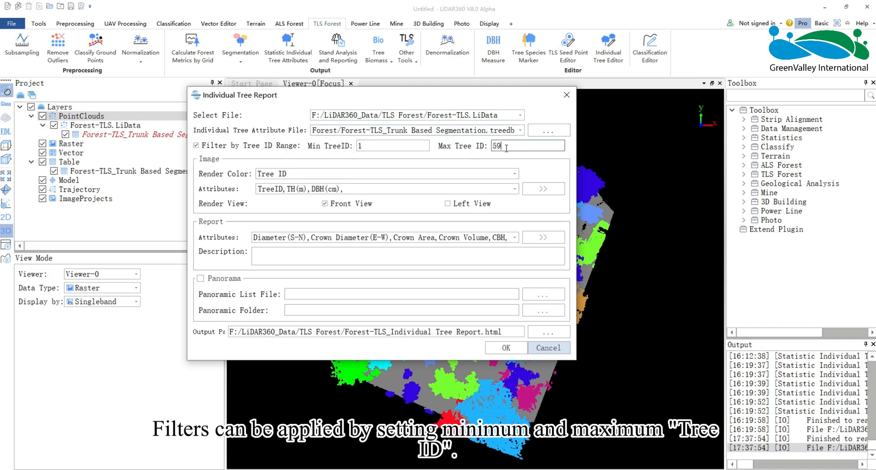
text(2)
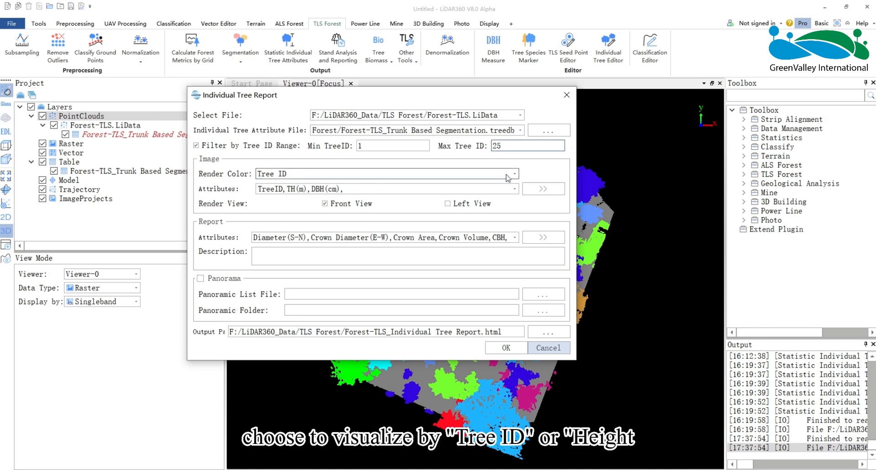
Step: Colour images by Tree ID, add all image attributes, and enable Left View
click(510, 174)
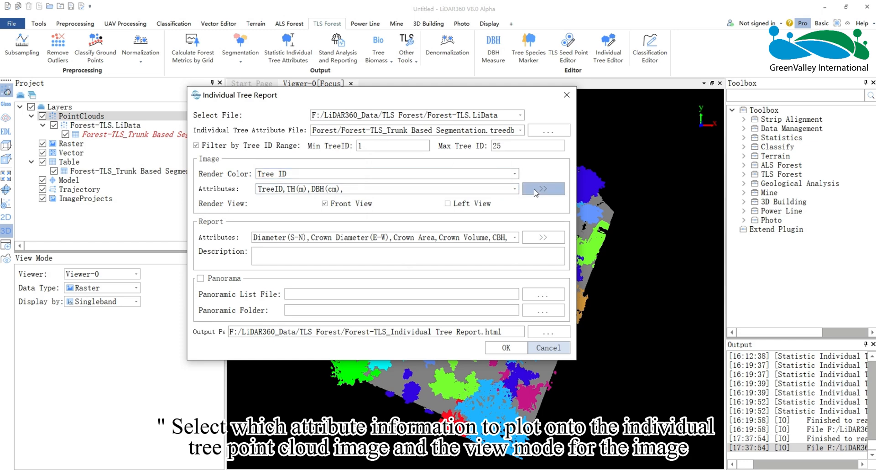
click(542, 189)
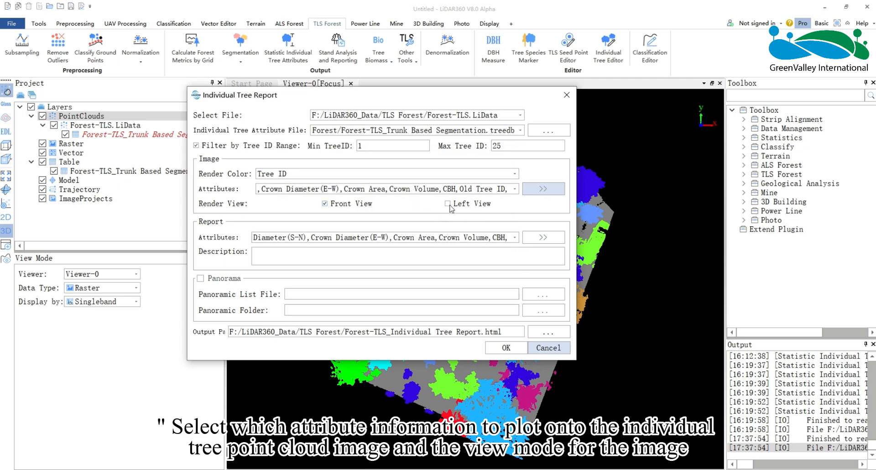
click(447, 204)
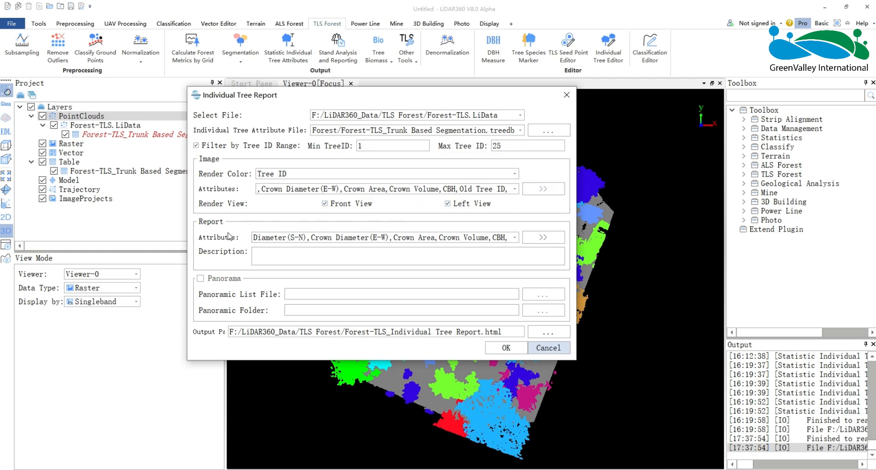
mouse_move(241, 234)
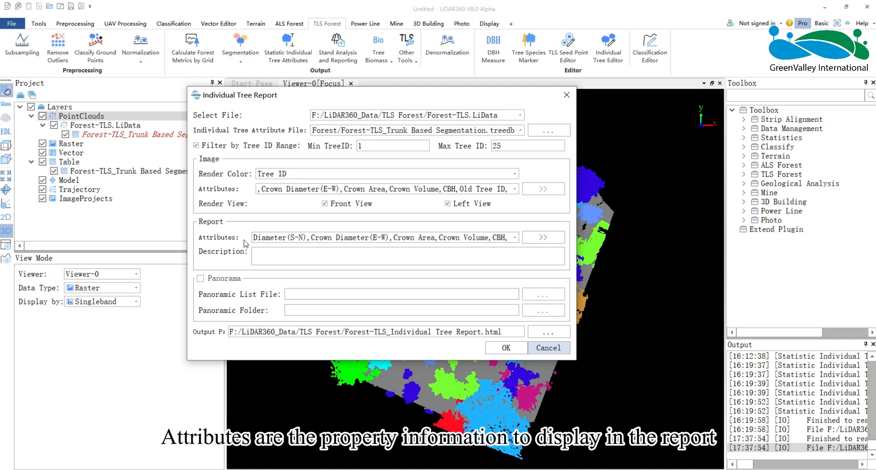
Step: Select all report attributes through Old Tree ID, then toggle the Panorama option
click(542, 237)
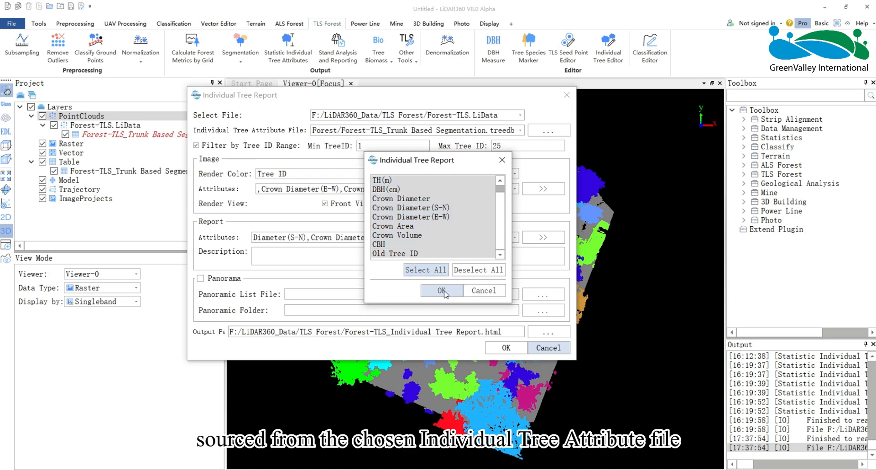
click(440, 290)
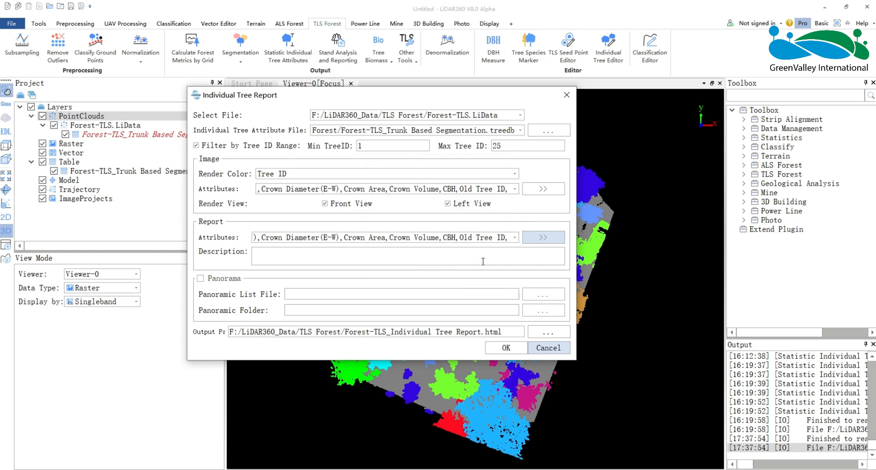
click(200, 278)
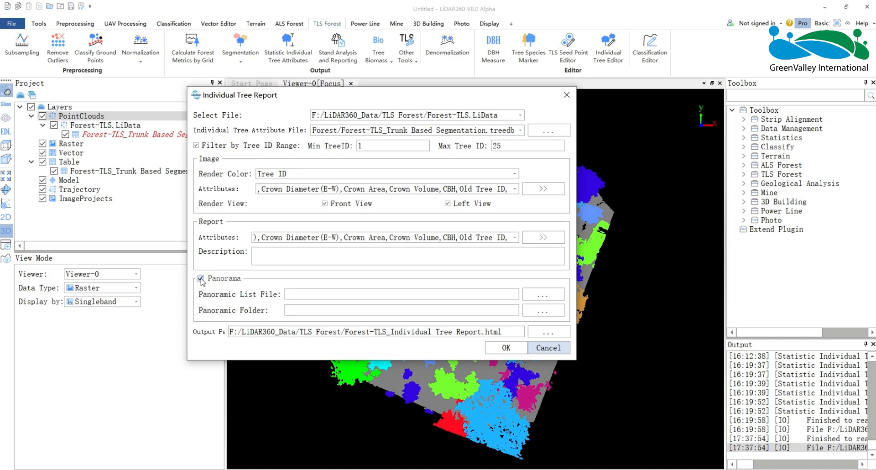
Step: Disable Panorama and generate Forest-TLS_Individual Tree Report.html
click(200, 278)
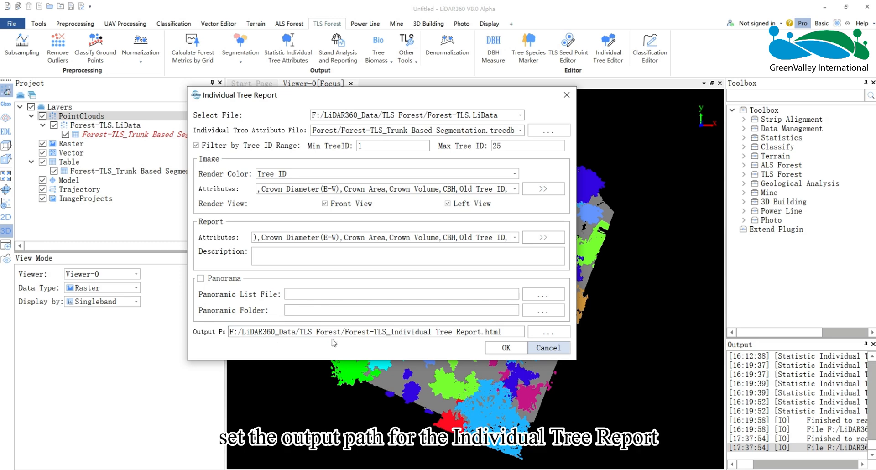
mouse_move(430, 343)
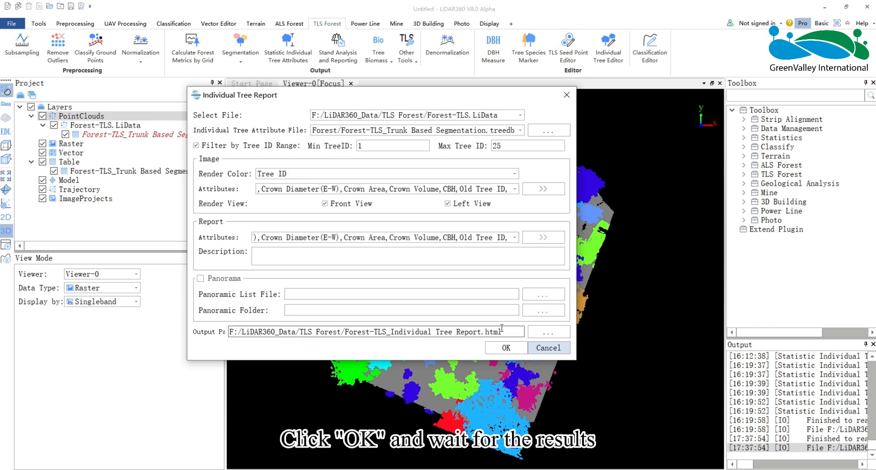
click(505, 347)
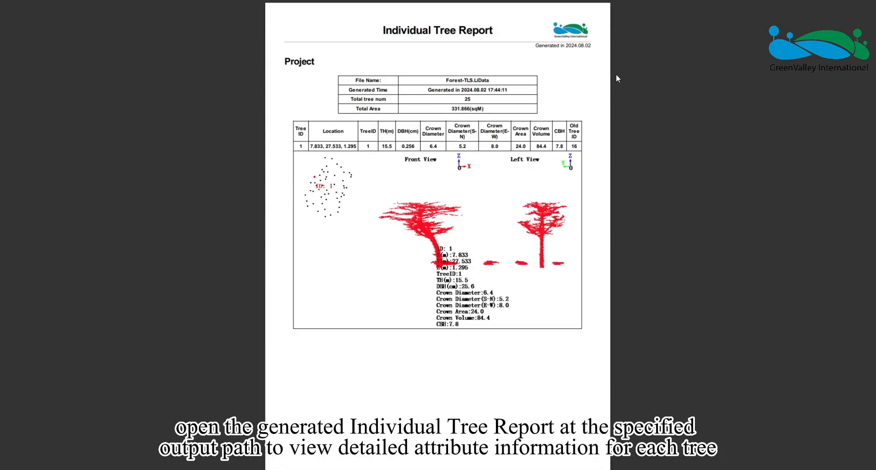
Step: Scroll the HTML report down to the pages for Trees 20 and 21
scroll(down, 3)
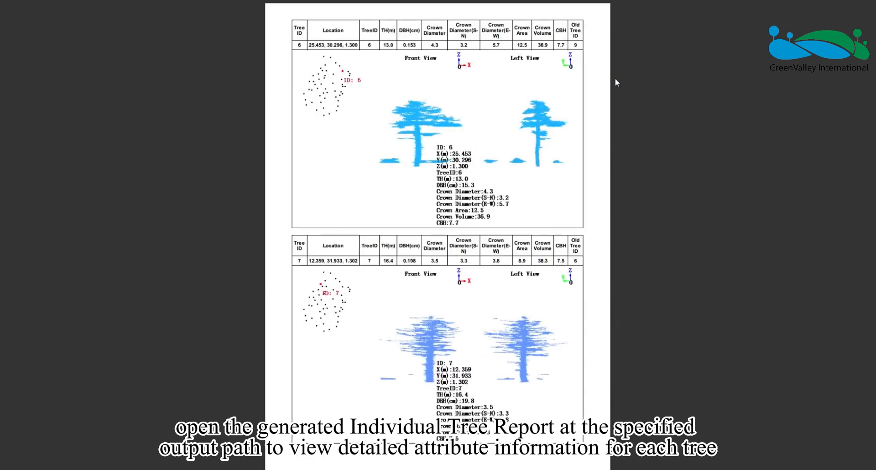
scroll(down, 3)
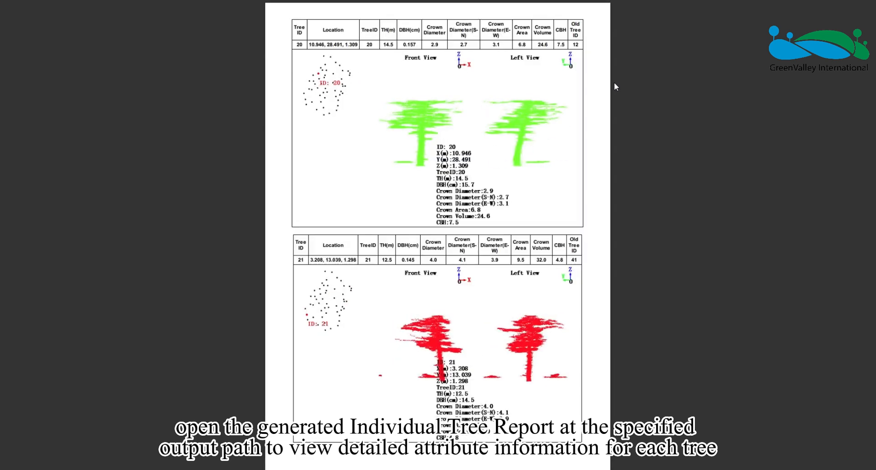